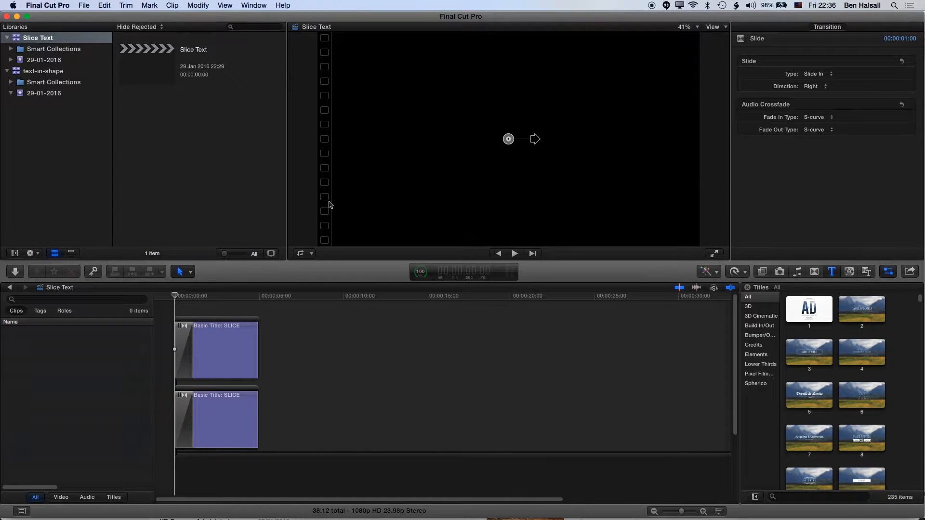
# Play the existing SLICE animation from the start, stop, and select a SLICE title clip.
pyautogui.click(175, 296)
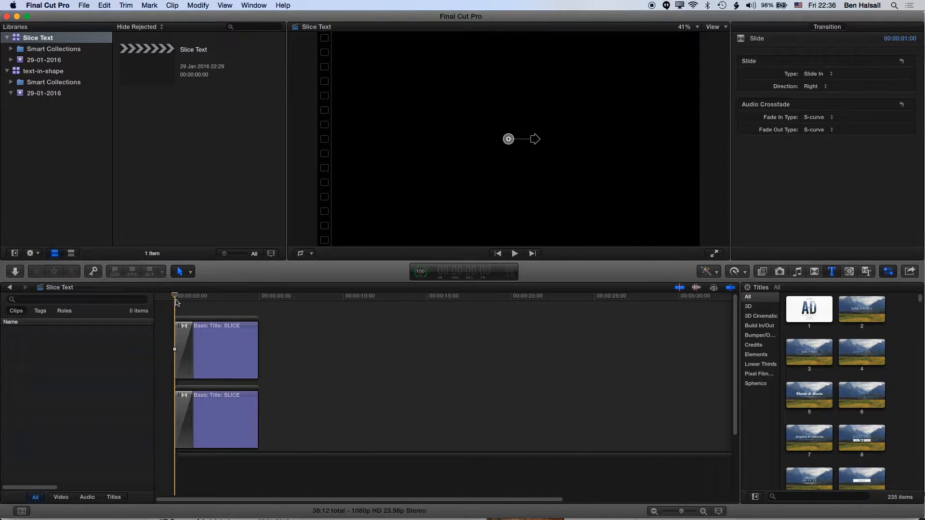
pyautogui.click(513, 253)
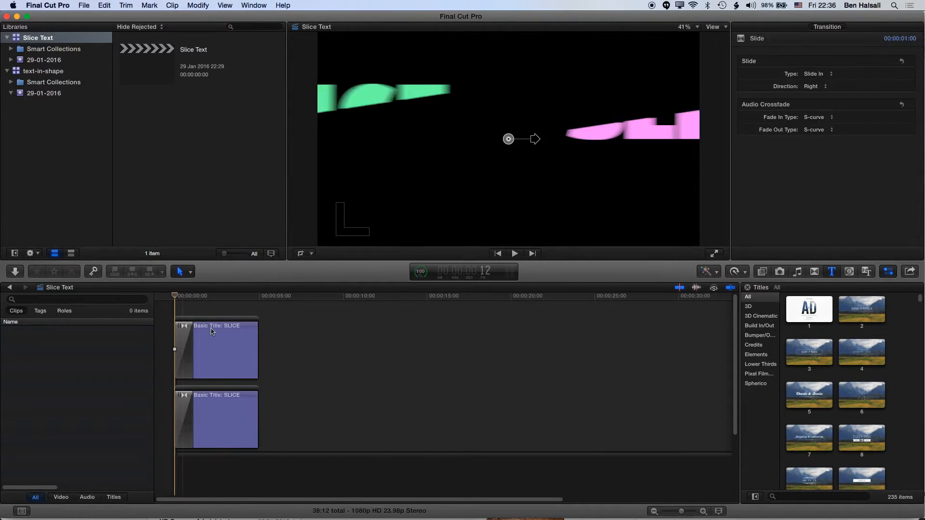
pyautogui.click(313, 377)
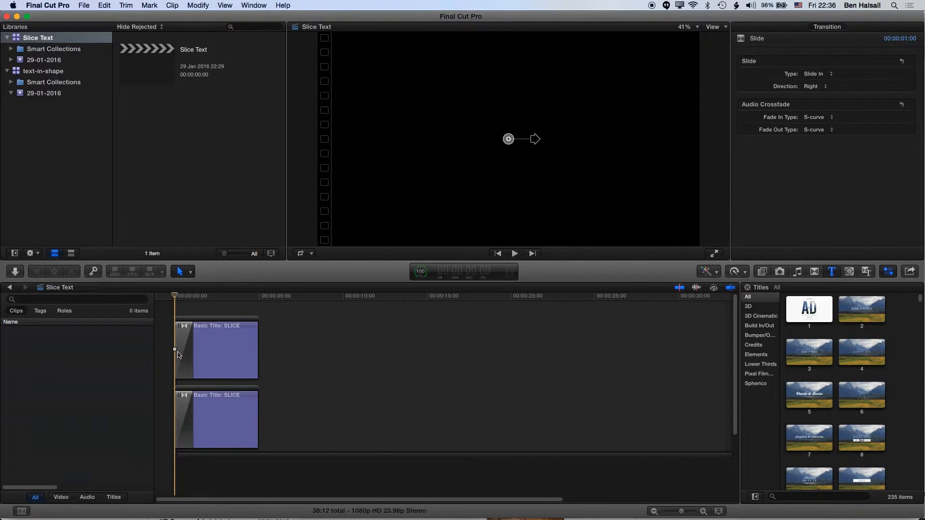
pyautogui.click(514, 254)
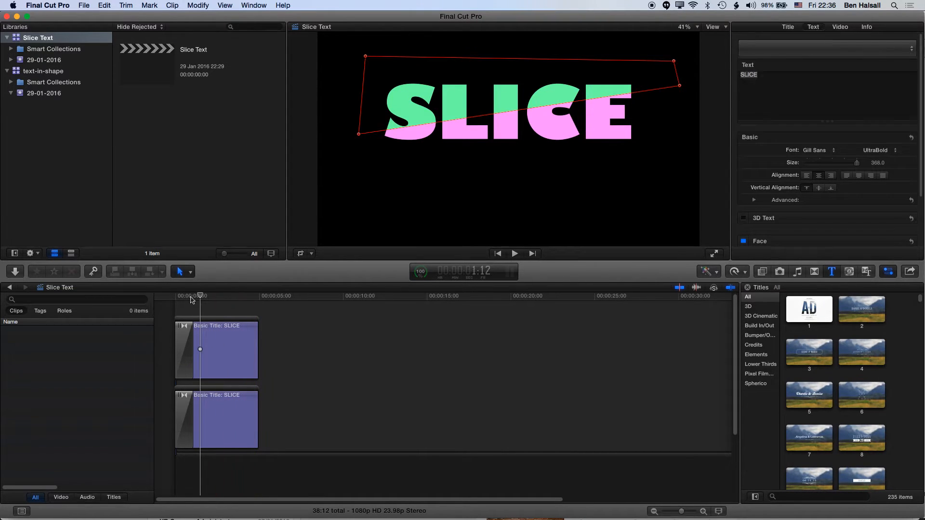
# Park the playhead in the empty timeline gap after the SLICE clips, around eight seconds.
pyautogui.click(513, 254)
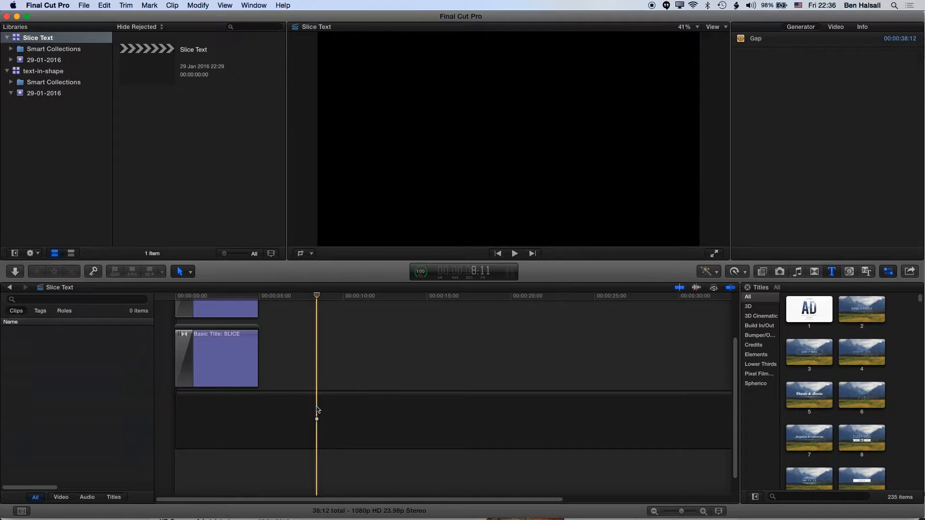
pyautogui.moveTo(320, 413)
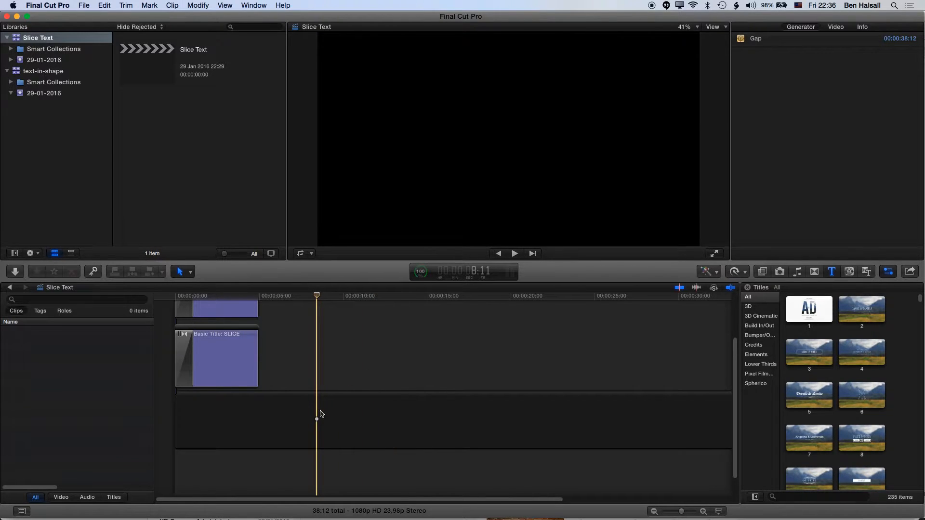
pyautogui.moveTo(317, 414)
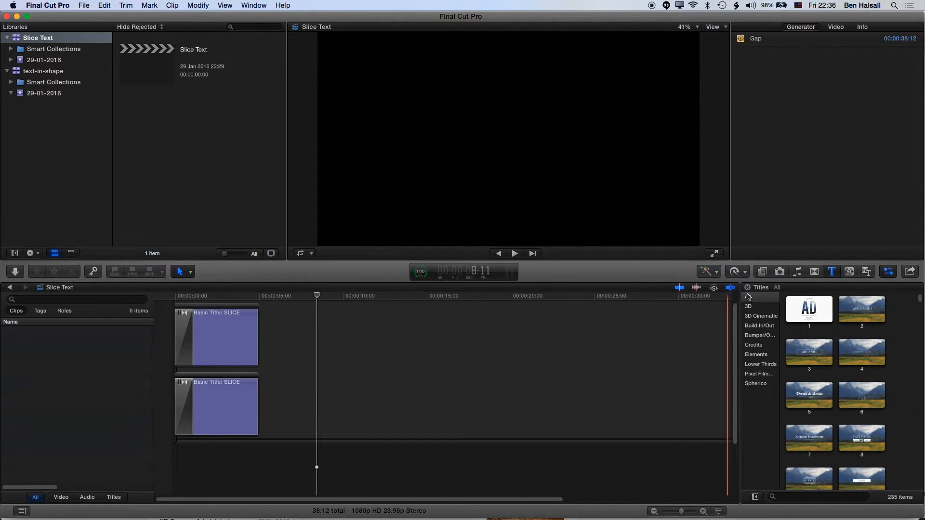
# Search the Titles browser for BASIC and add a Basic Title at the playhead.
pyautogui.click(831, 272)
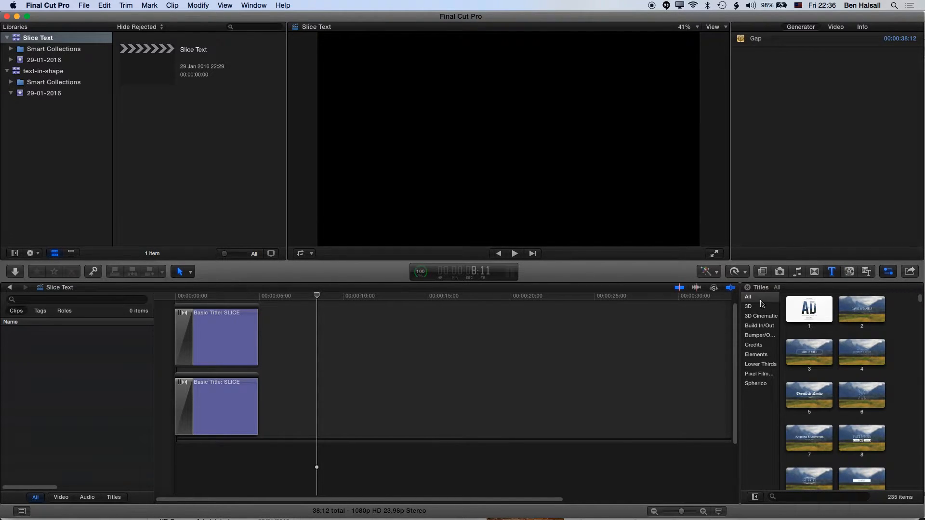
pyautogui.write('B')
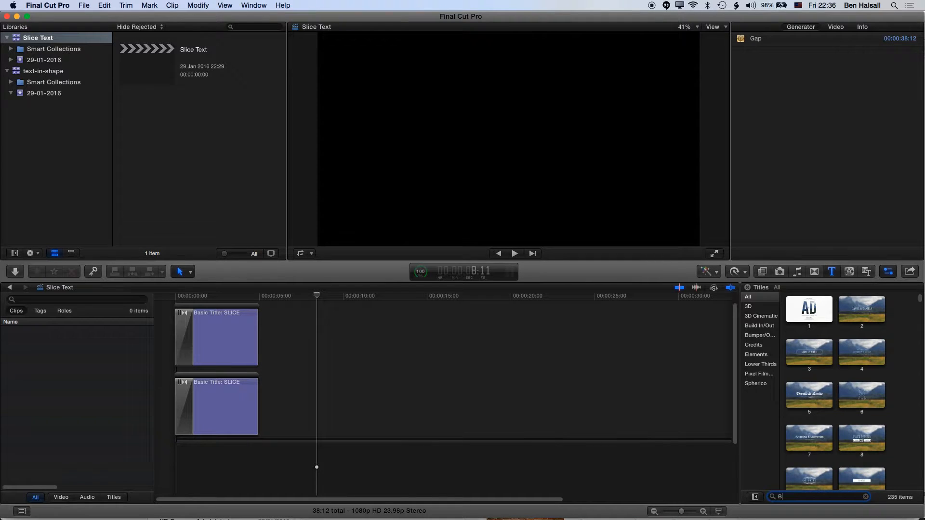
pyautogui.write('ASI')
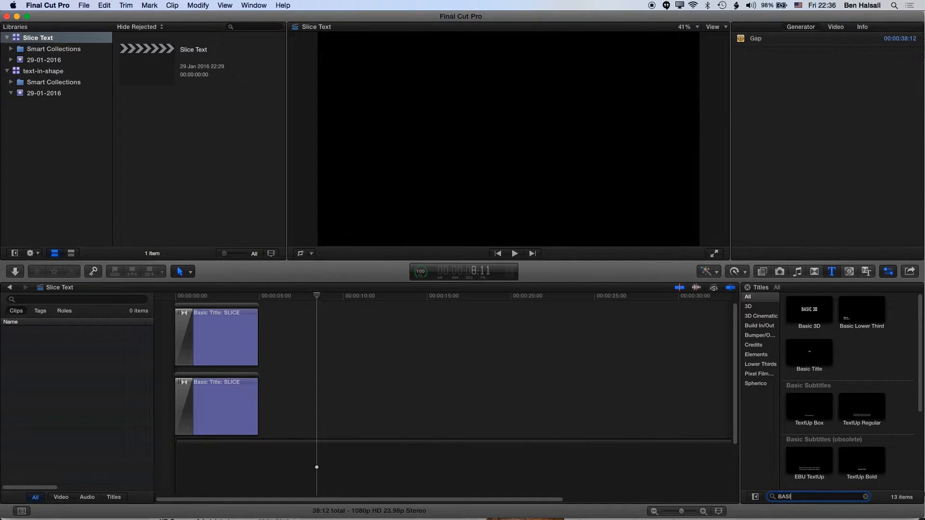
pyautogui.write('IC')
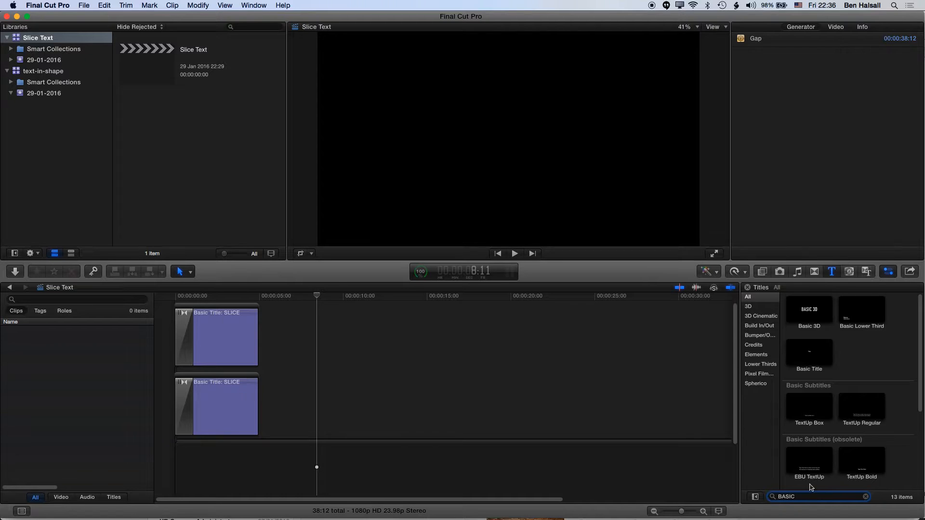
pyautogui.moveTo(809, 351); pyautogui.dragTo(456, 404)
pyautogui.write('& DIC')
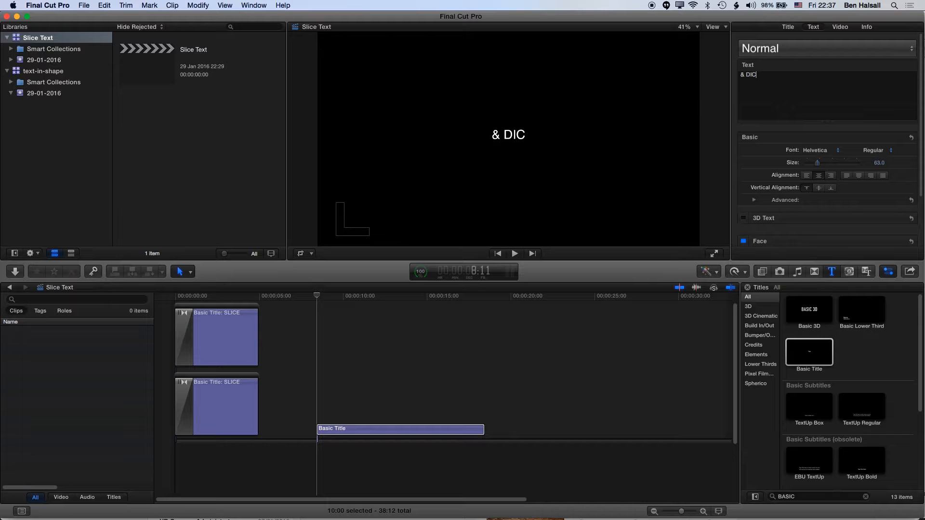
# Make the title read & DICE in Gill Sans Ultra Bold, enlarged to fill the frame.
pyautogui.write('E')
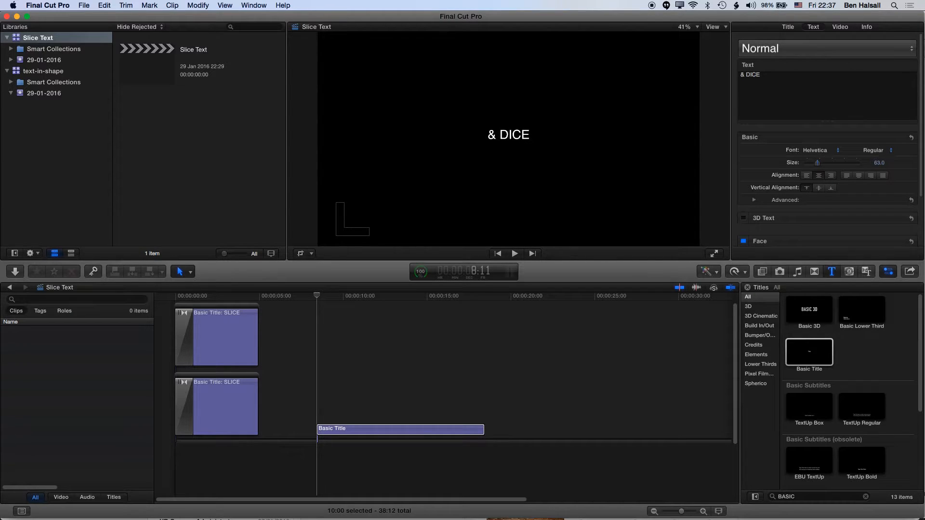
pyautogui.doubleClick(508, 135)
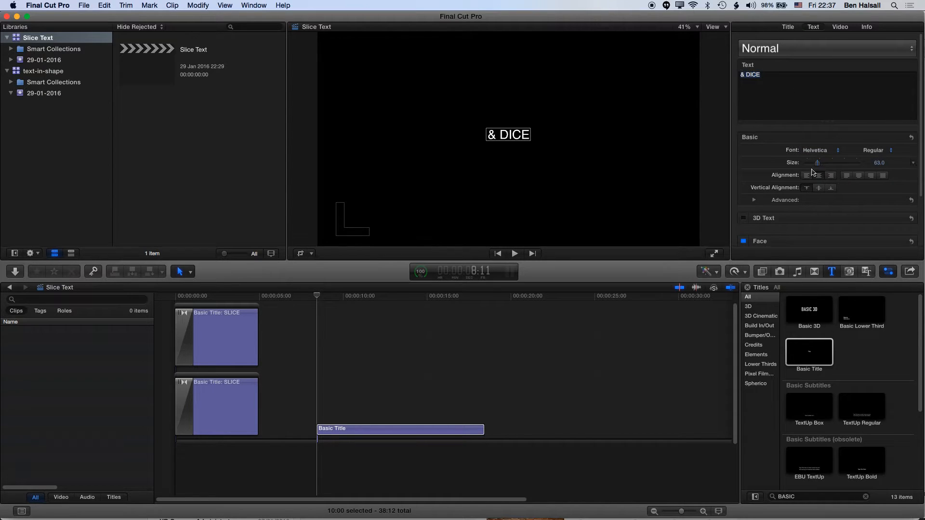
pyautogui.moveTo(818, 162); pyautogui.dragTo(827, 162)
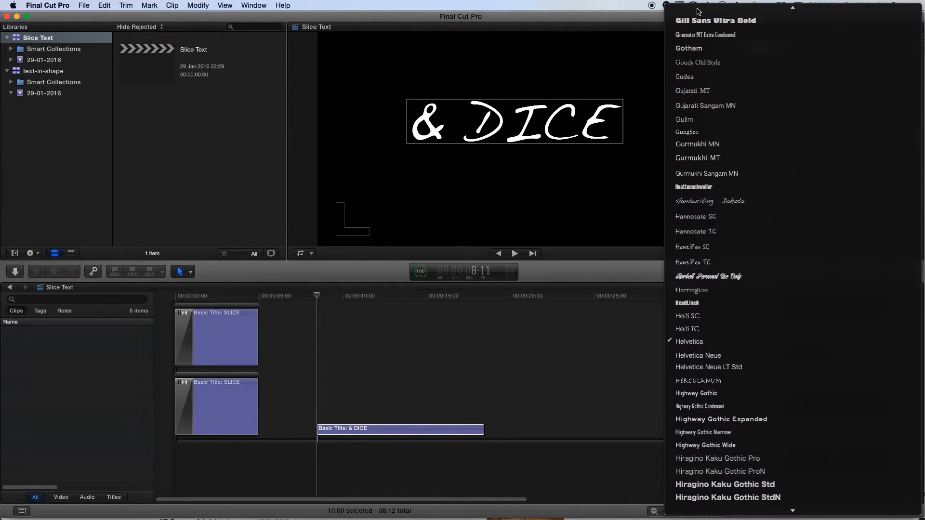
pyautogui.click(715, 122)
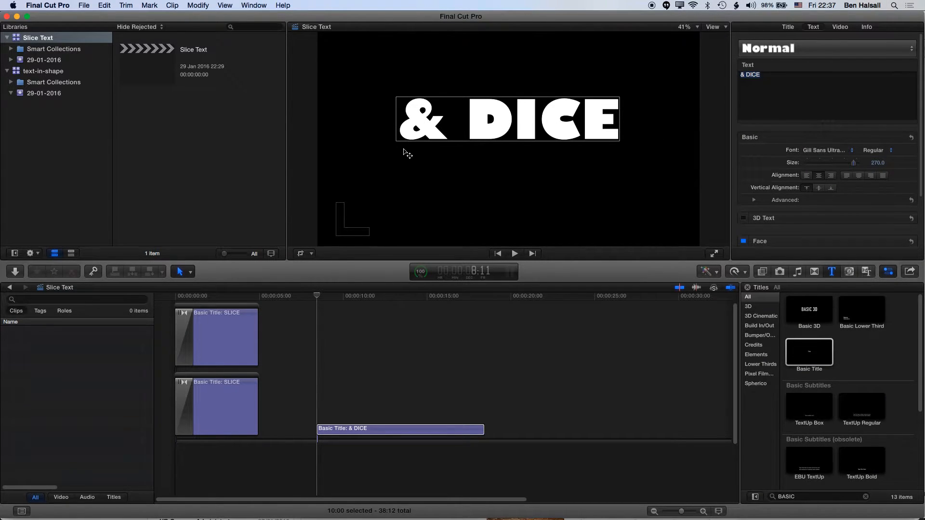
pyautogui.moveTo(601, 237)
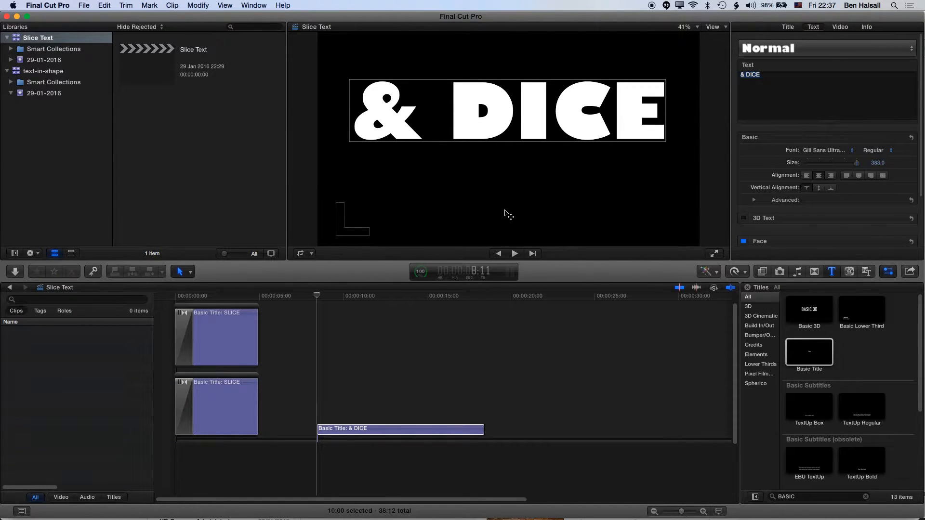
pyautogui.moveTo(487, 228)
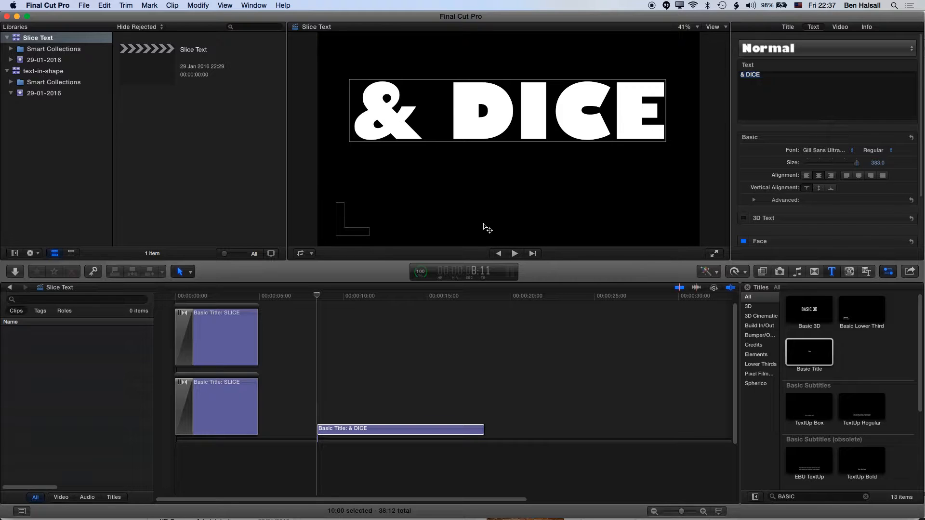
pyautogui.moveTo(690, 117)
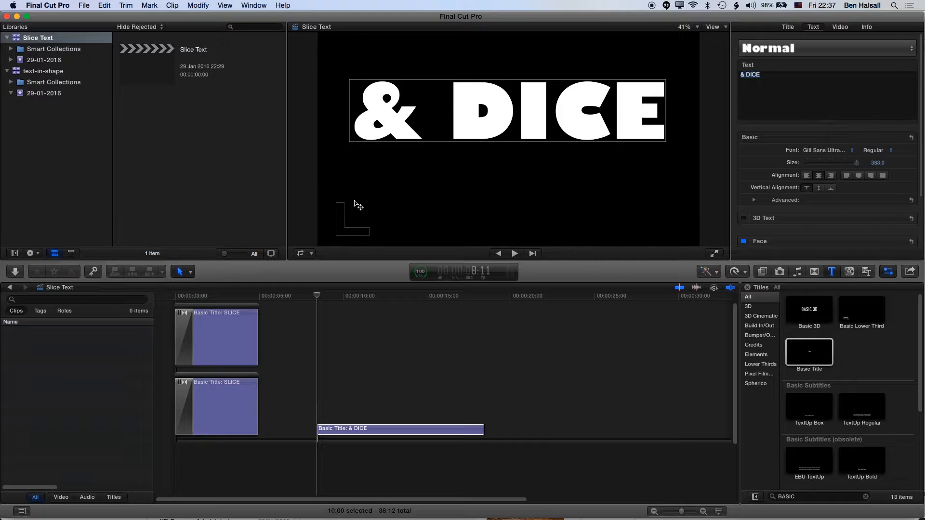
pyautogui.moveTo(353, 194)
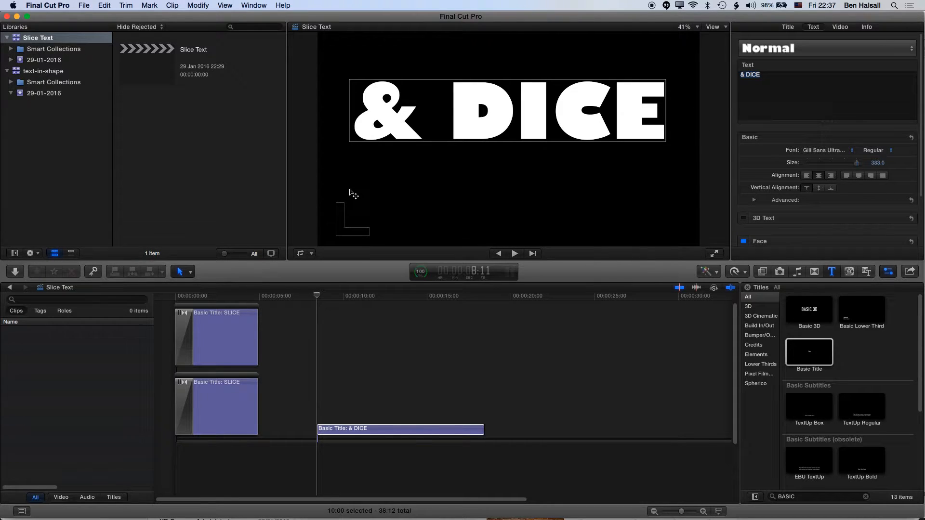
pyautogui.moveTo(457, 220)
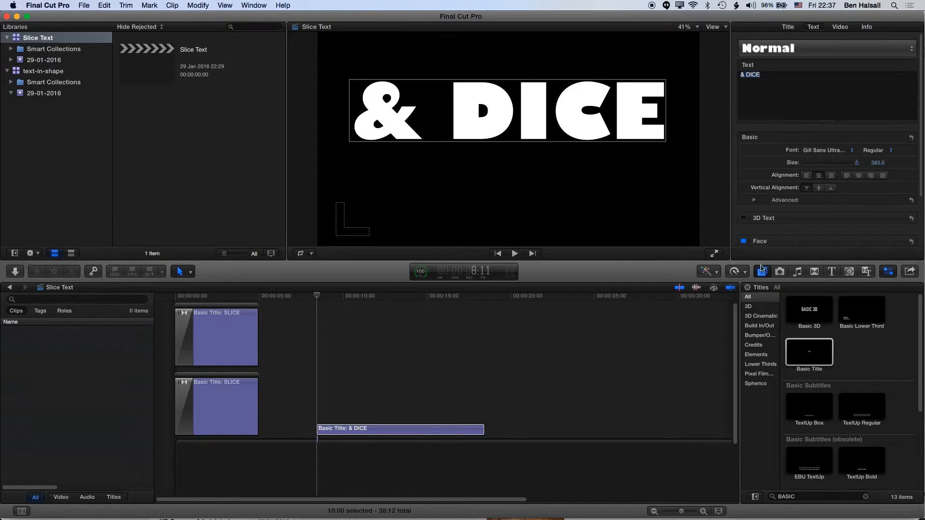
# Apply a Draw Mask outlining the lower part of & DICE and duplicate the clip above it.
pyautogui.click(762, 271)
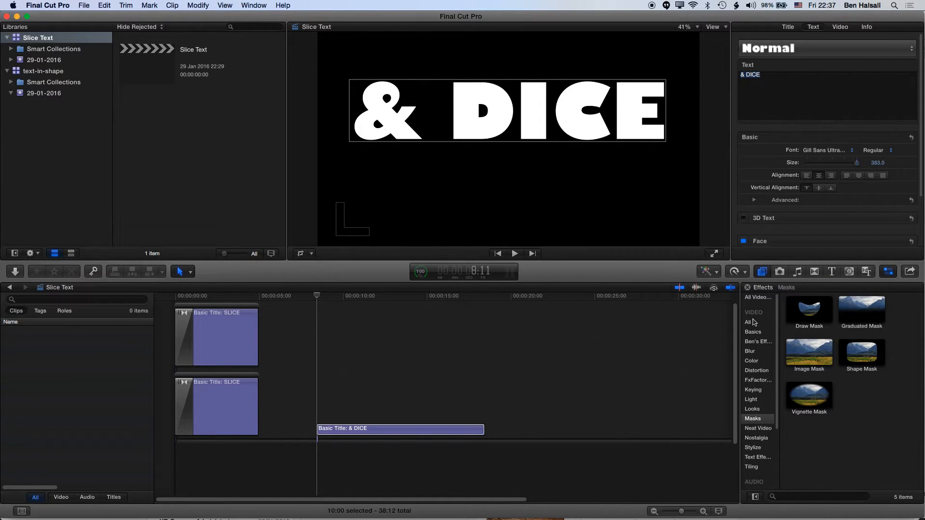
pyautogui.moveTo(760, 424)
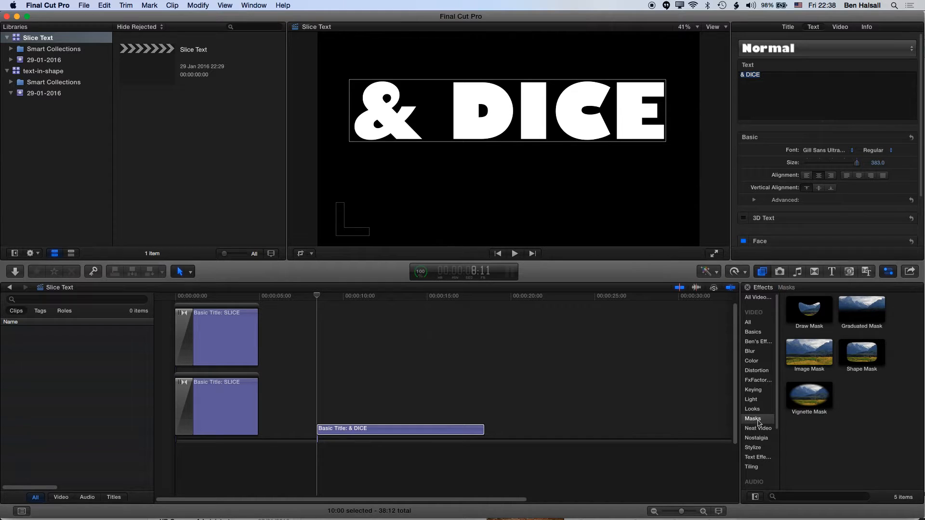
pyautogui.moveTo(801, 325)
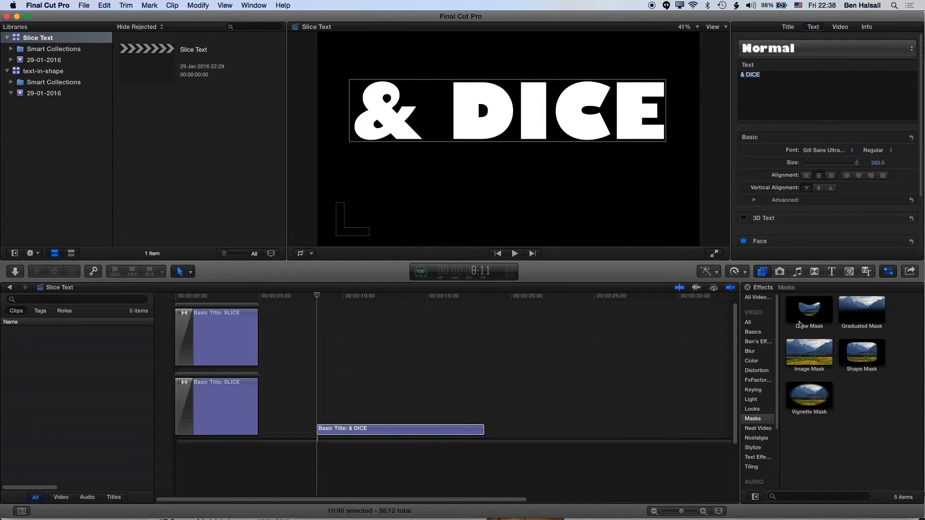
pyautogui.doubleClick(809, 311)
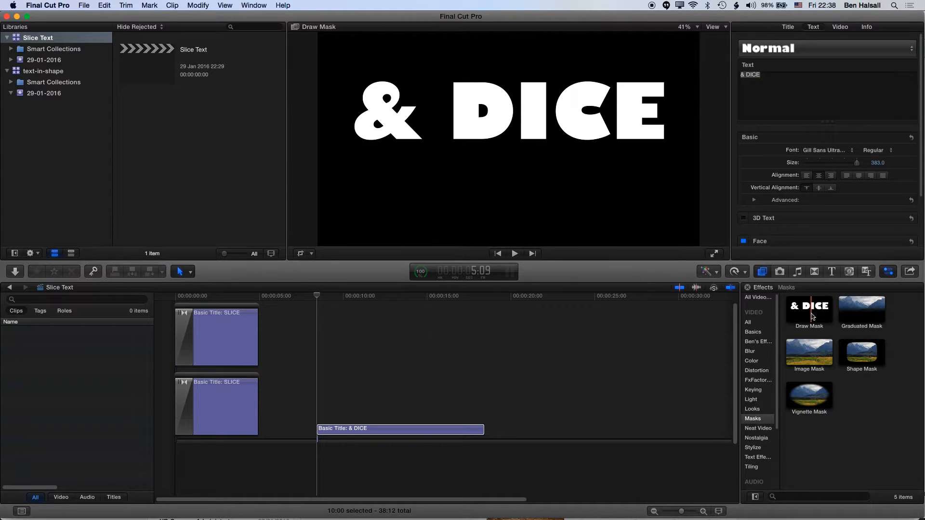
pyautogui.moveTo(809, 309); pyautogui.dragTo(396, 401)
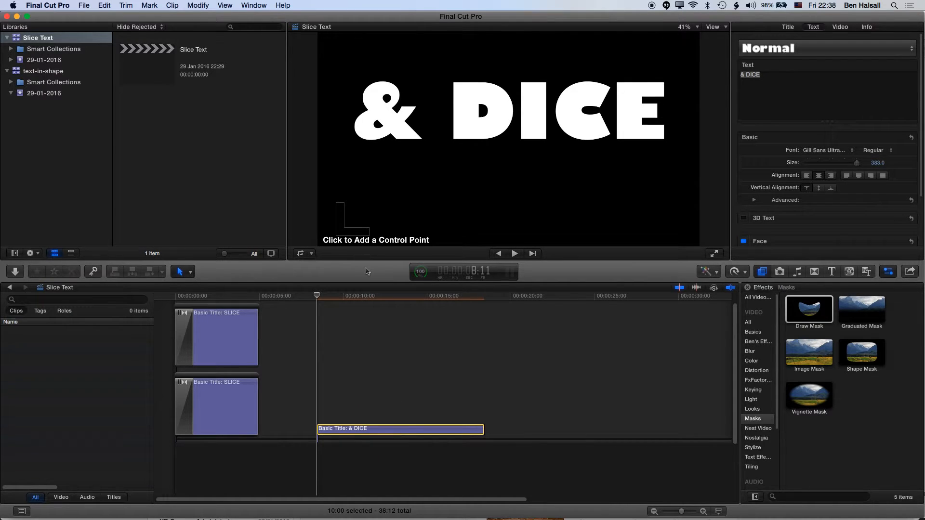
pyautogui.moveTo(341, 140)
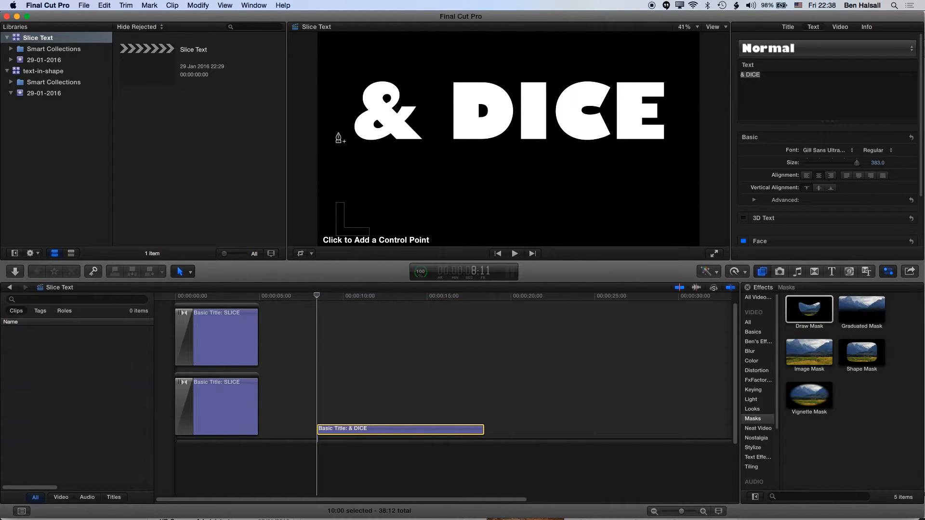
pyautogui.moveTo(350, 141)
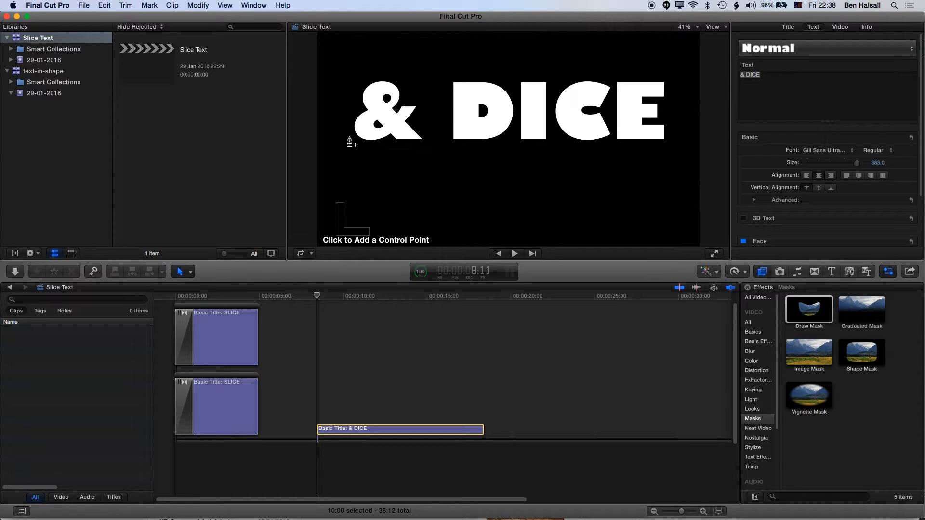
pyautogui.moveTo(333, 94)
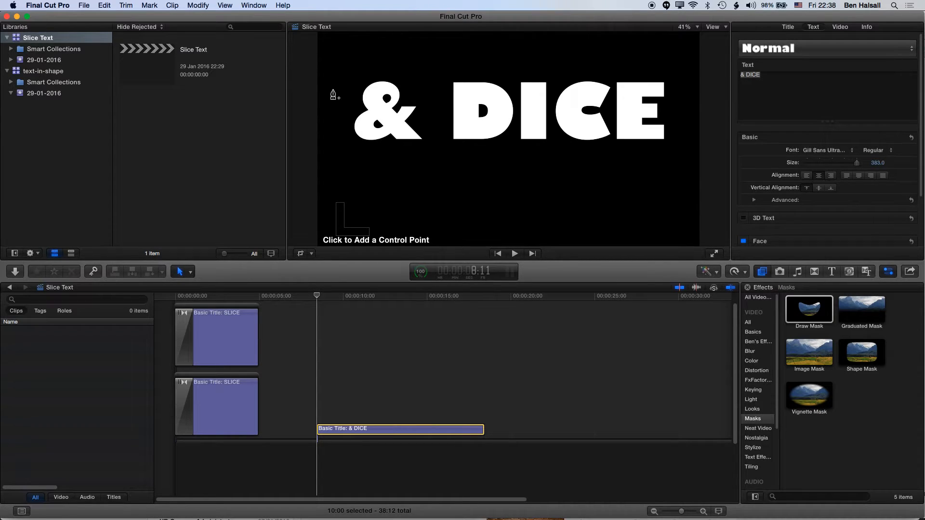
pyautogui.click(331, 84)
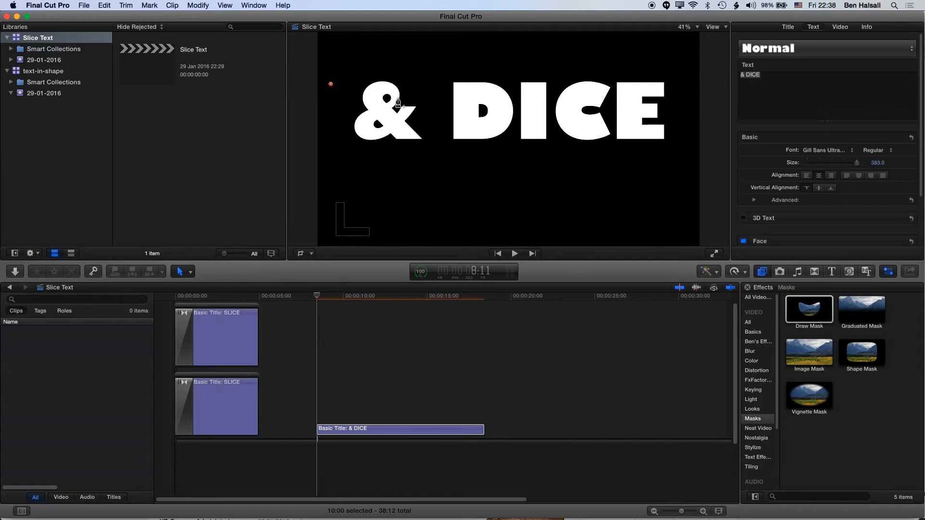
pyautogui.moveTo(331, 85); pyautogui.dragTo(687, 128)
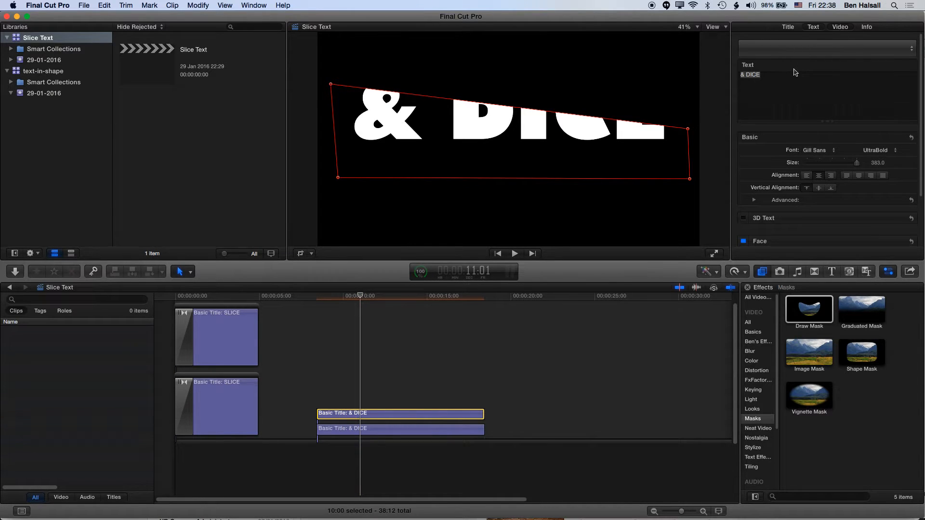
# Move the copy's mask points above the slanted cut so it shows the upper half of & DICE.
pyautogui.click(840, 27)
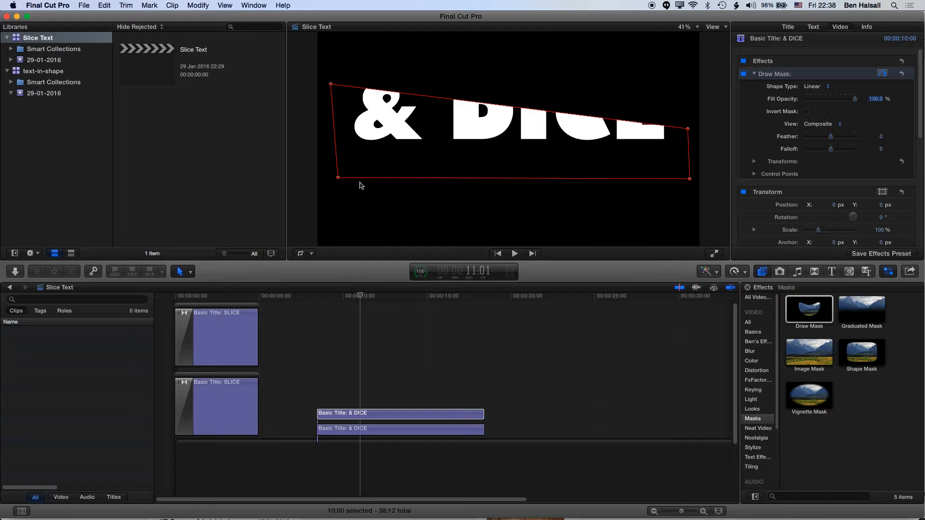
pyautogui.click(342, 413)
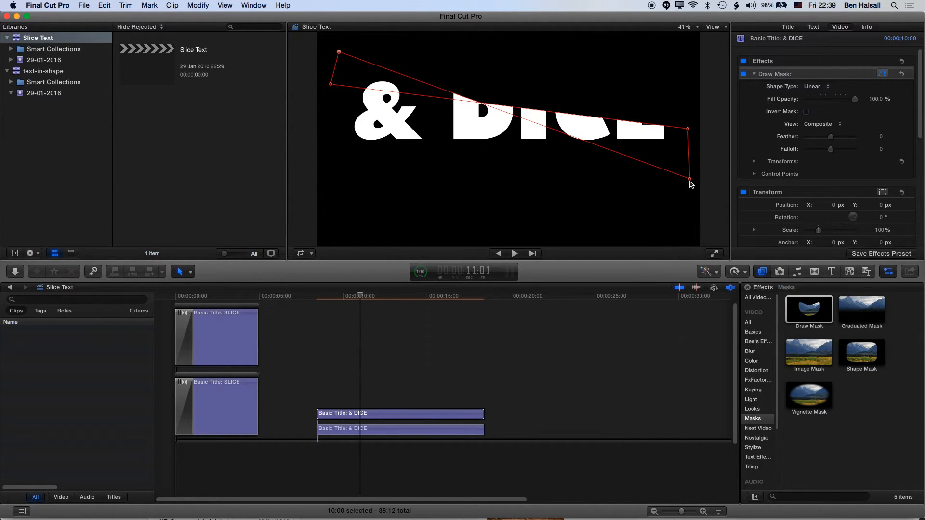
pyautogui.moveTo(688, 179); pyautogui.dragTo(684, 57)
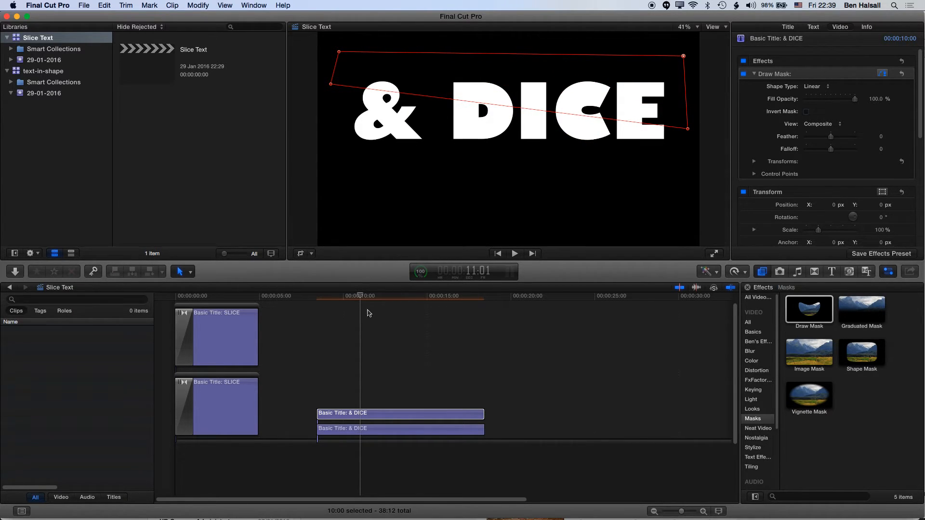
pyautogui.click(400, 414)
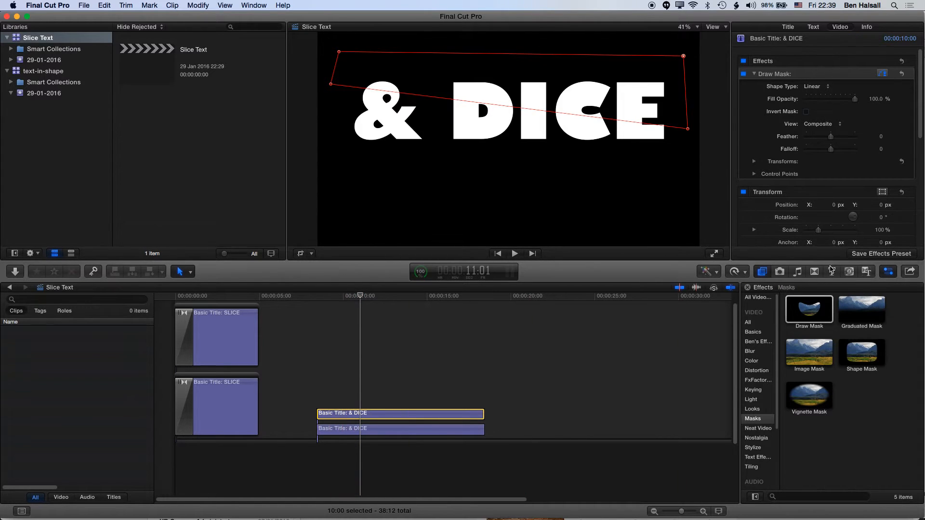
# Add a Slide transition from Movements to the start of both & DICE copies and preview it.
pyautogui.click(815, 272)
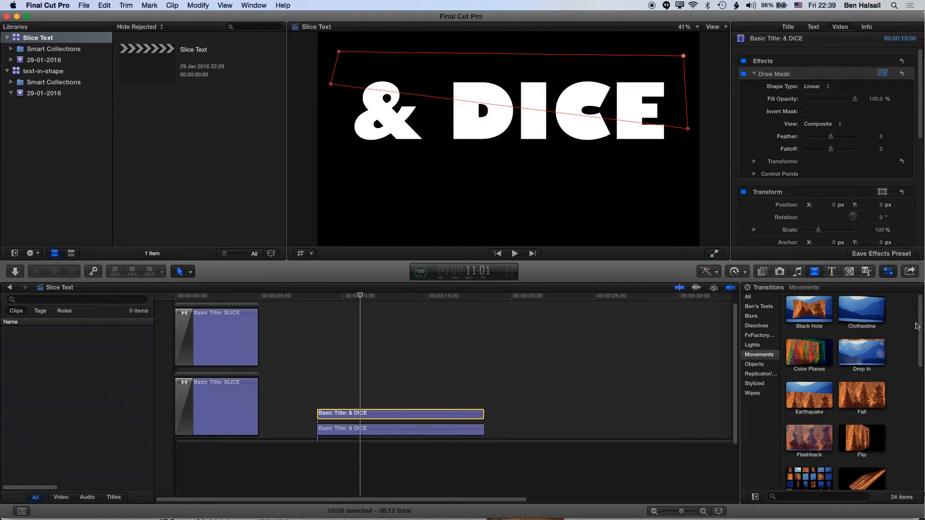
pyautogui.scroll(-3)
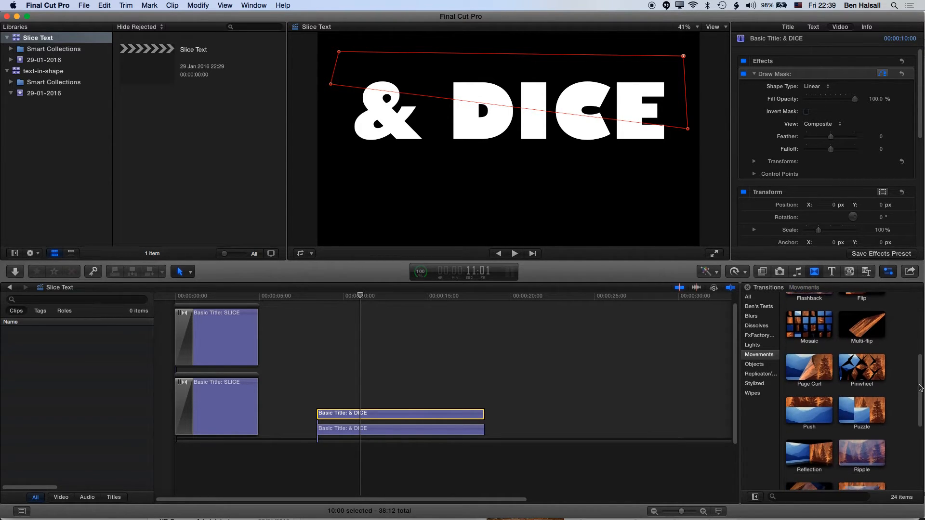
pyautogui.scroll(-3)
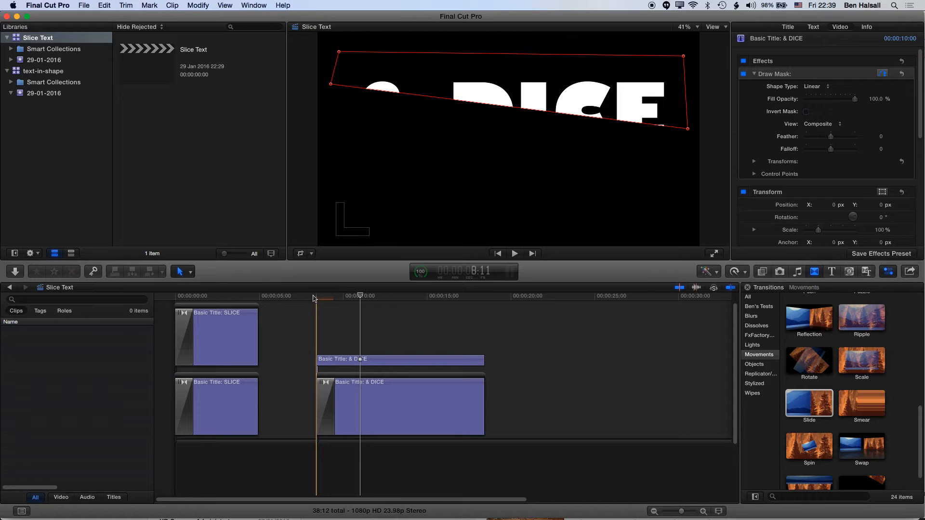
pyautogui.click(513, 253)
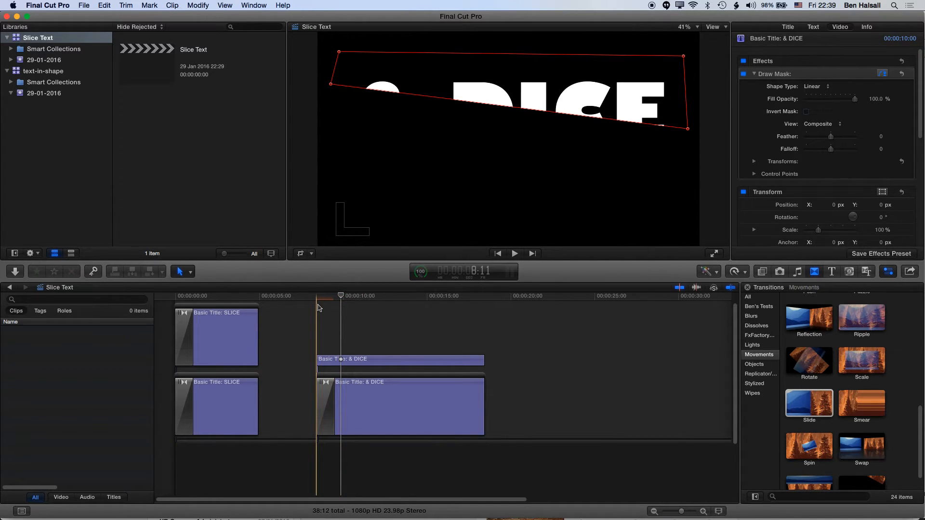
pyautogui.moveTo(313, 316)
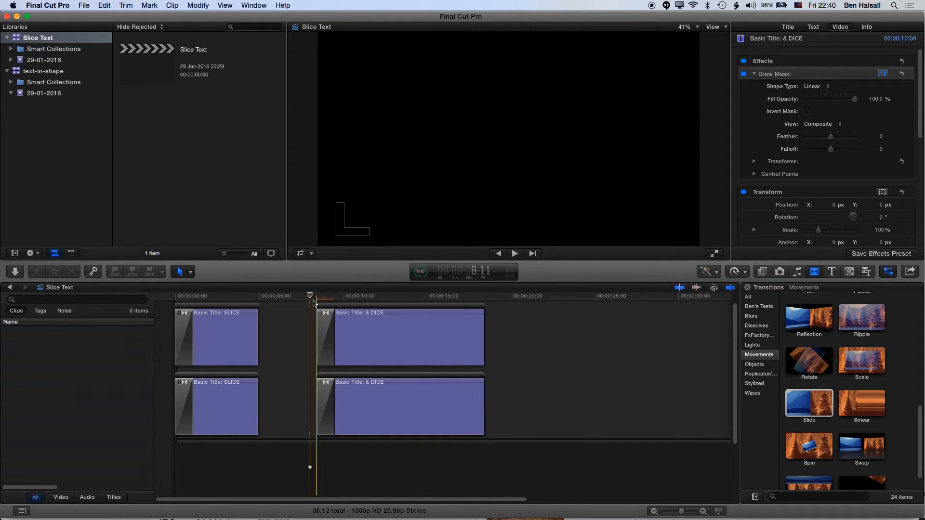
pyautogui.click(513, 253)
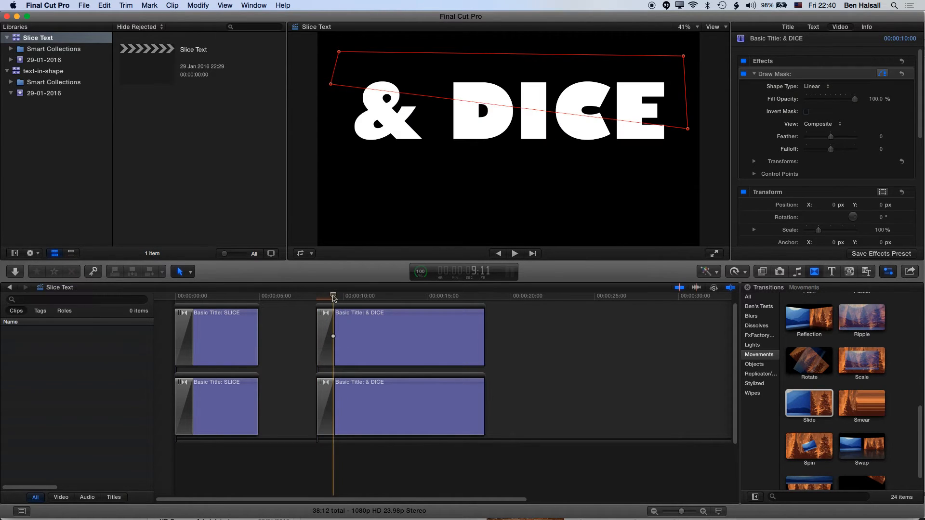
# Set the upper copy's Slide transition Direction from Right to Left.
pyautogui.click(325, 336)
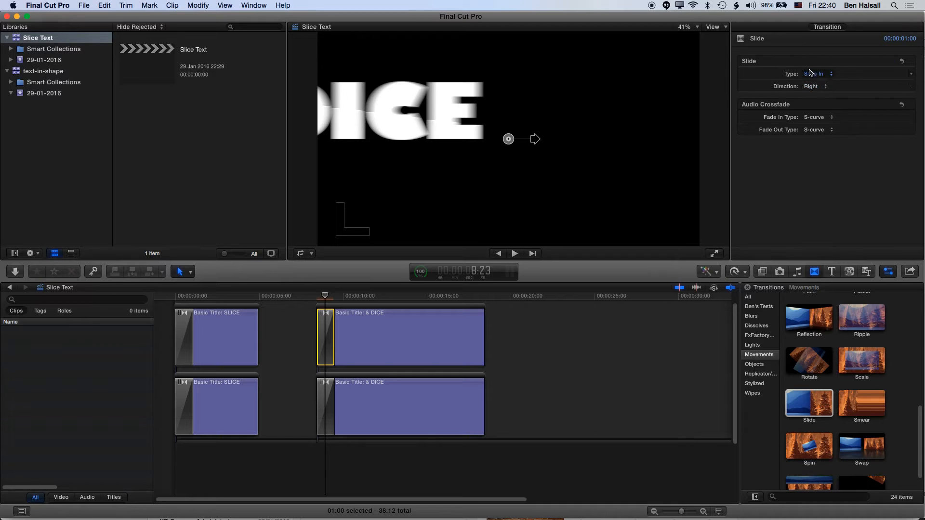
pyautogui.click(818, 73)
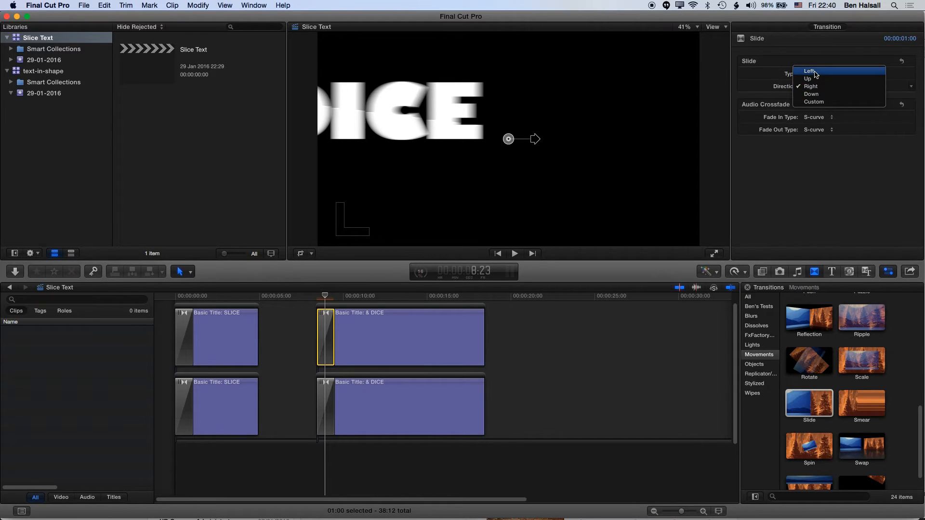
pyautogui.click(810, 71)
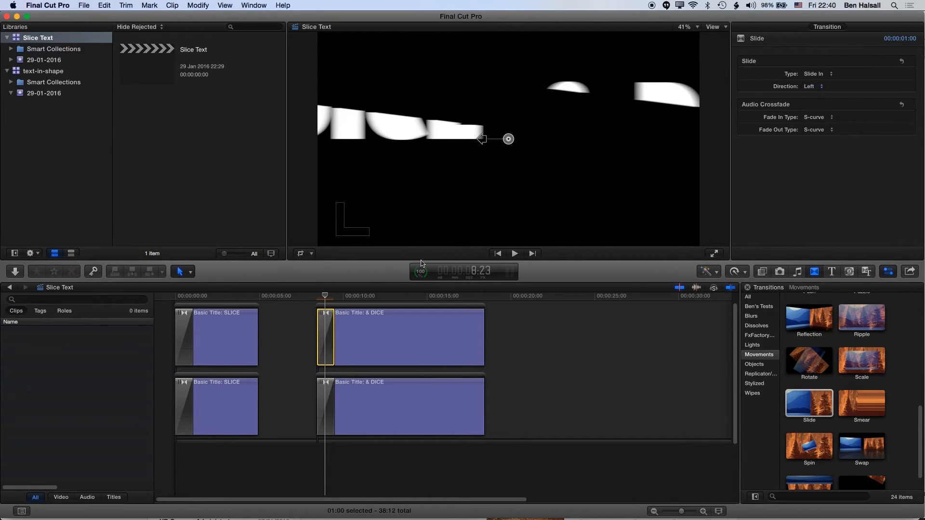
pyautogui.click(513, 253)
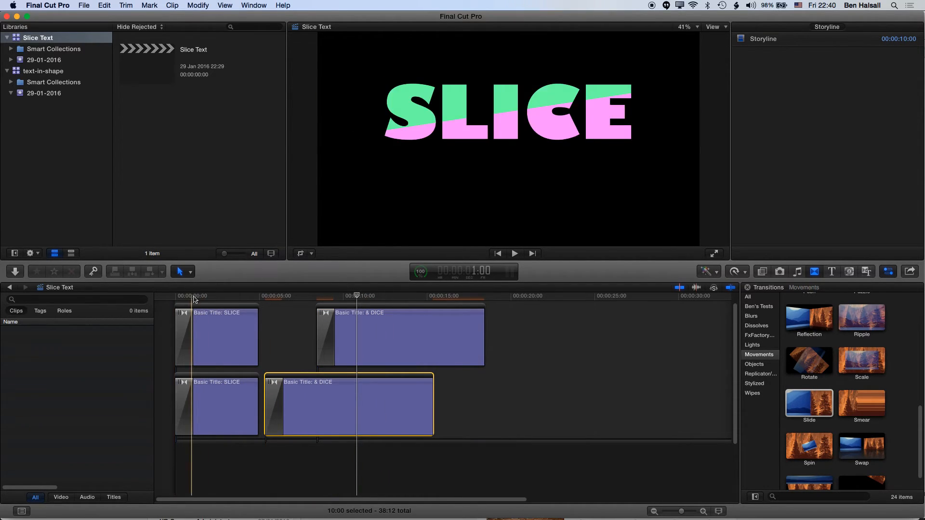
# Shorten both SLICE clips with ending Cross Dissolves and butt the & DICE clips against them.
pyautogui.click(513, 254)
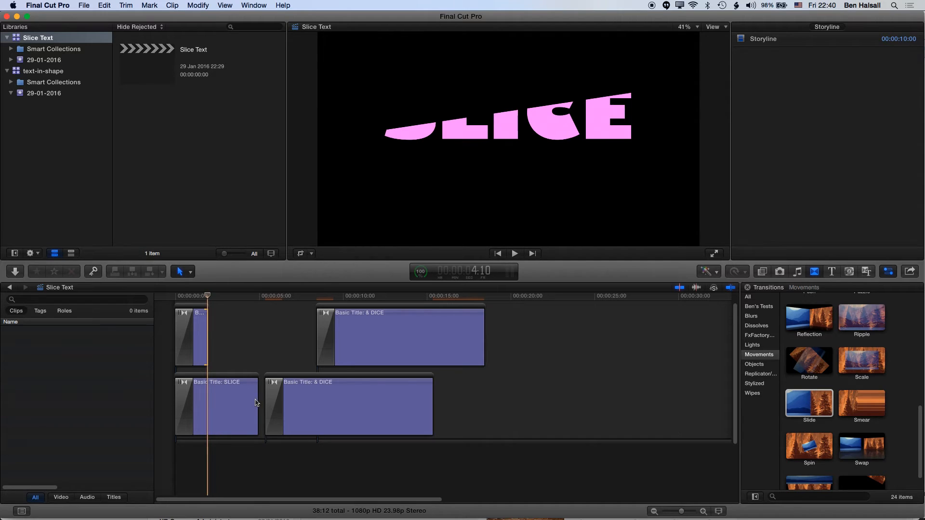
pyautogui.click(192, 336)
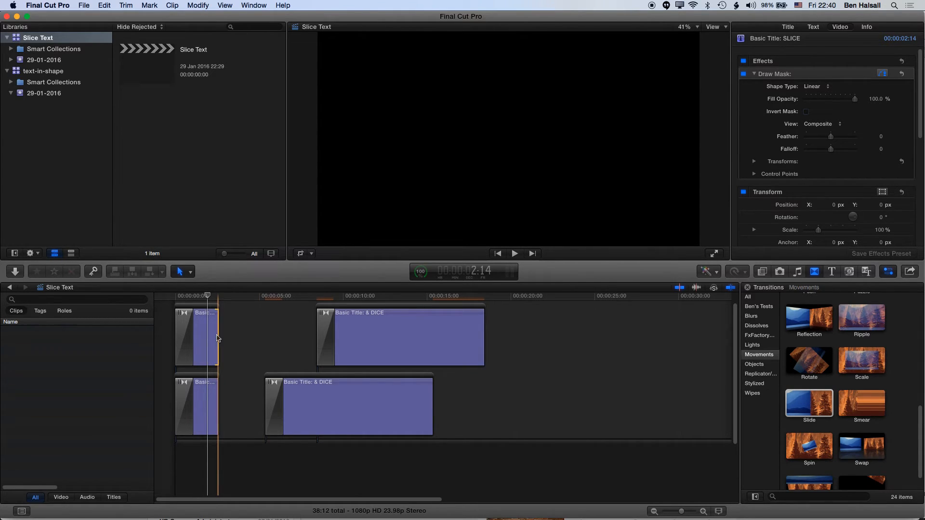
pyautogui.click(198, 336)
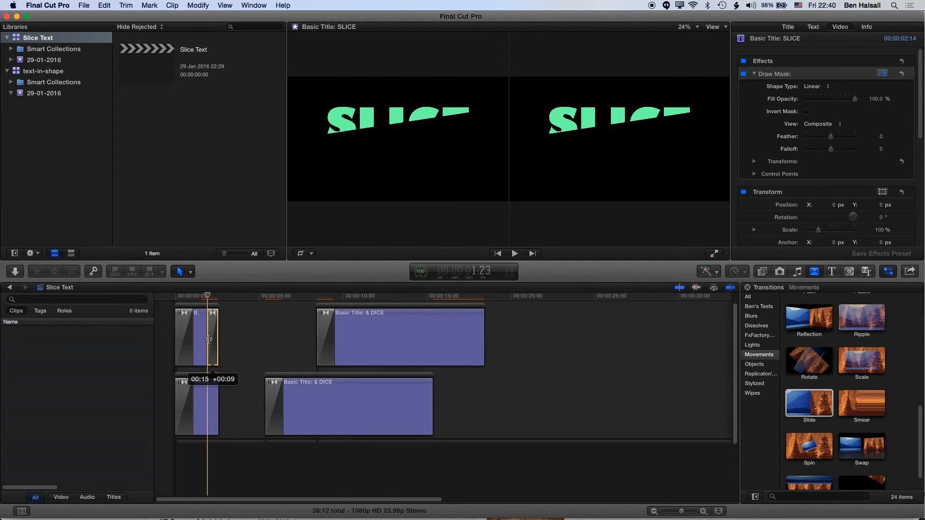
pyautogui.click(212, 406)
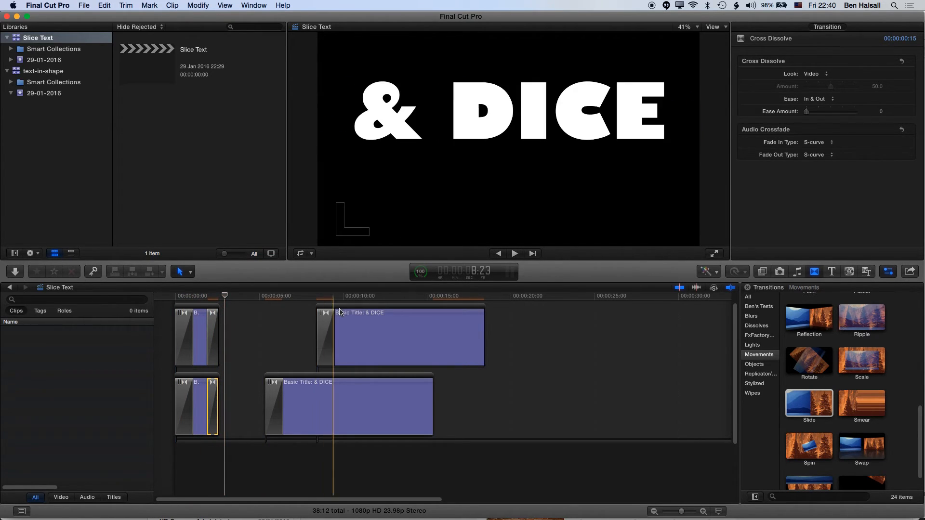
pyautogui.moveTo(348, 405); pyautogui.dragTo(312, 407)
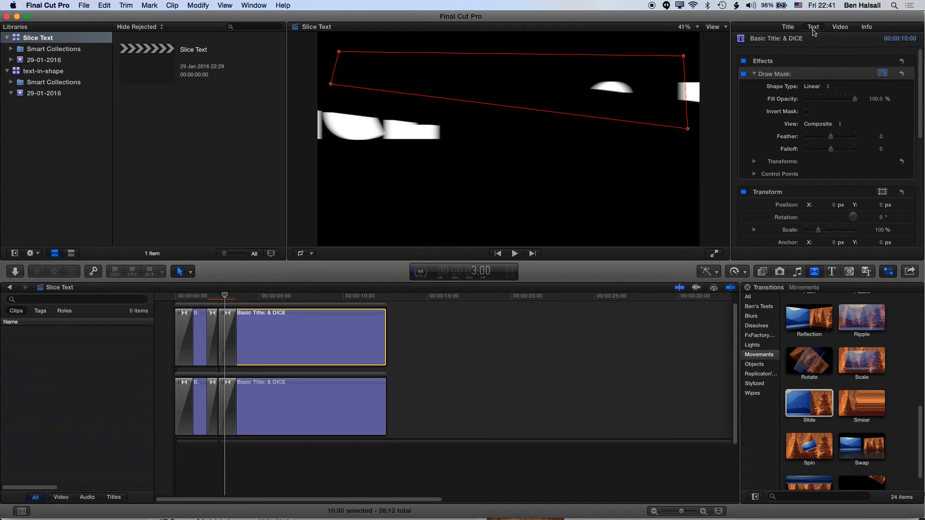
# Show the upper & DICE title's Text inspector and the Window layout options.
pyautogui.click(814, 27)
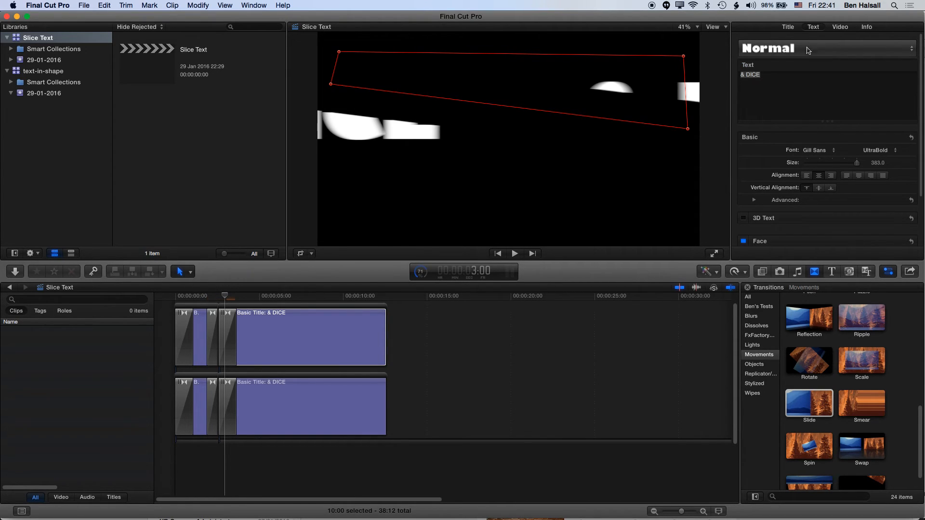
pyautogui.click(253, 6)
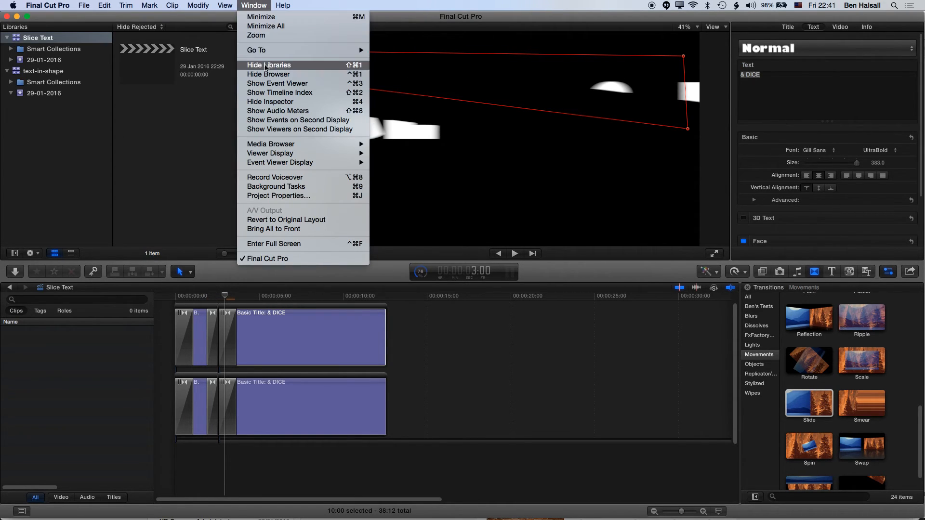
pyautogui.moveTo(270, 101)
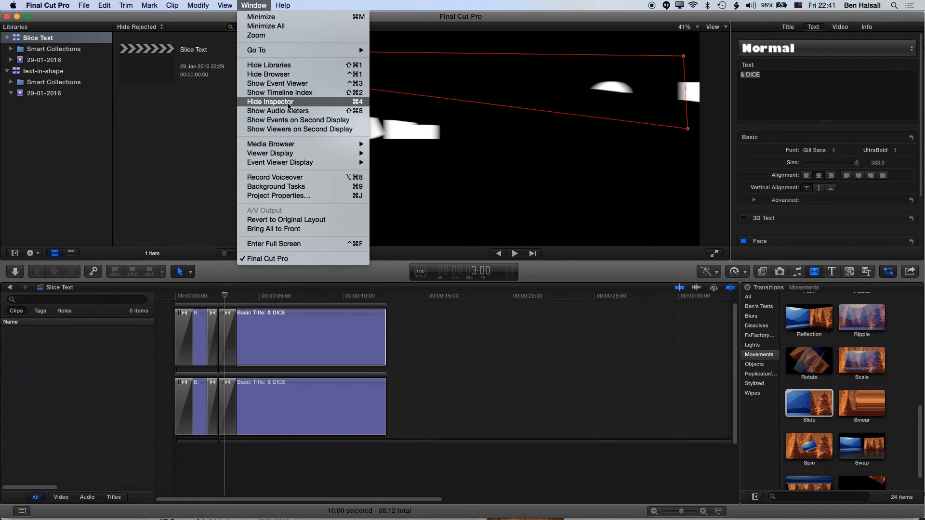
pyautogui.click(270, 102)
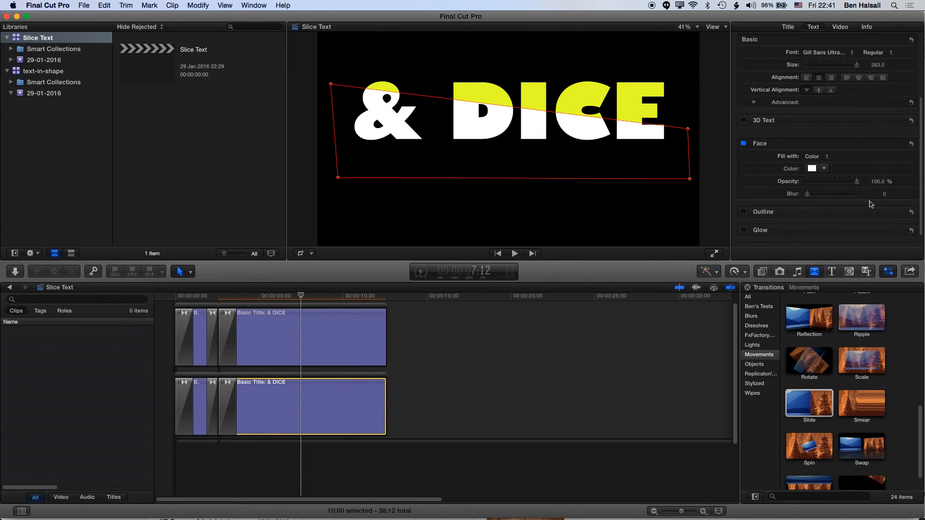
# Colour the lower & DICE copy blue in the Face section, then scrub to check the yellow-over-blue title.
pyautogui.click(824, 168)
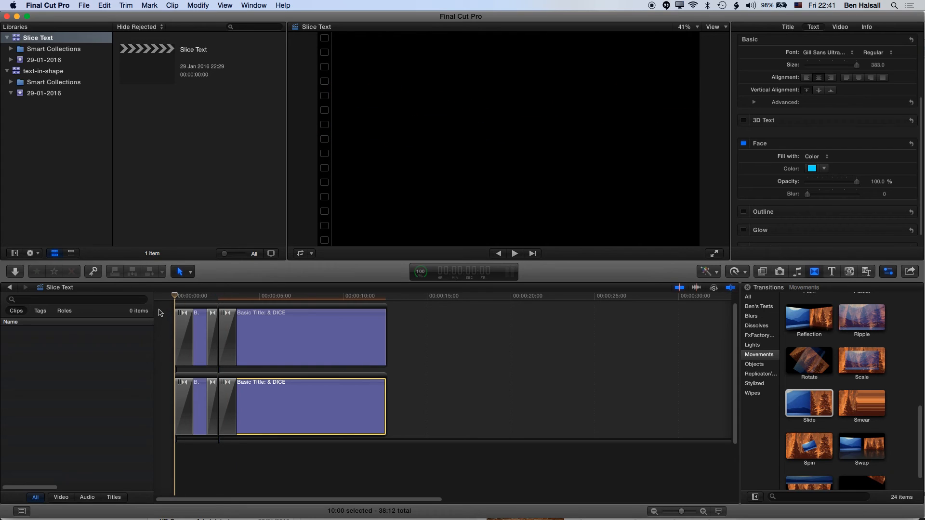
pyautogui.click(513, 254)
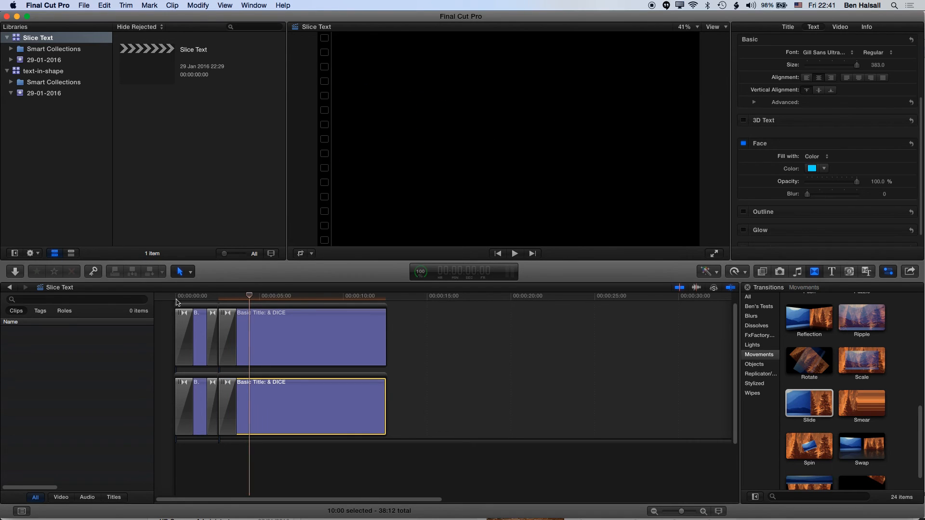
pyautogui.click(266, 296)
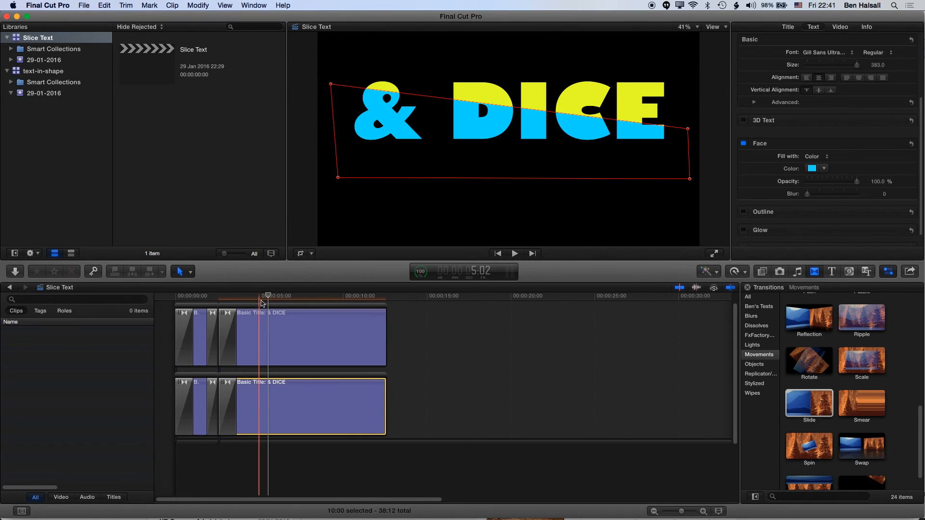